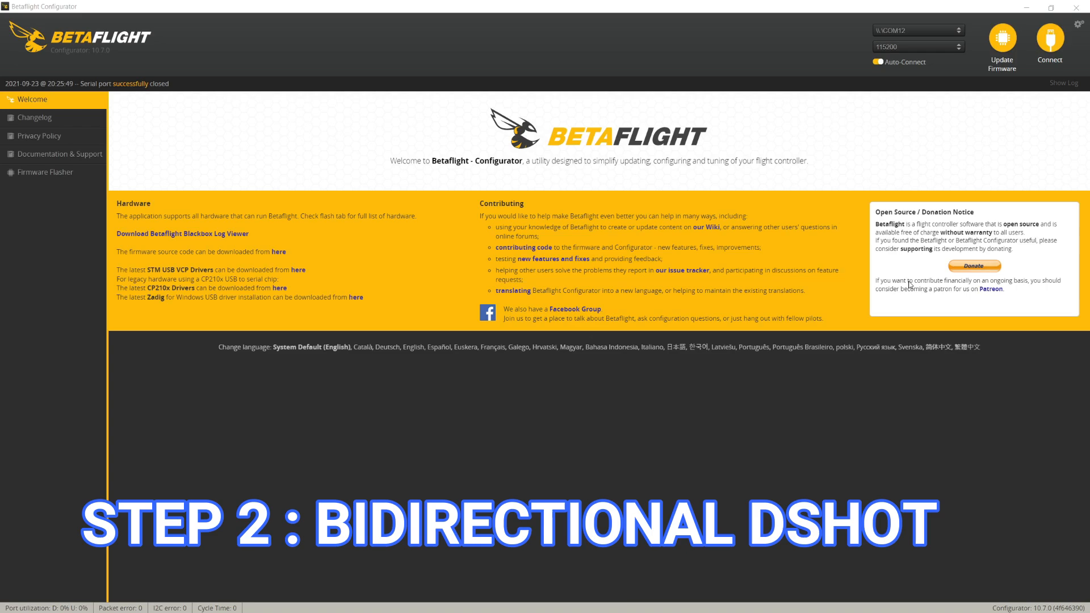
Step: Connect to the flight controller and enable Bidirectional DShot under ESC/Motor Features
left_click(1050, 41)
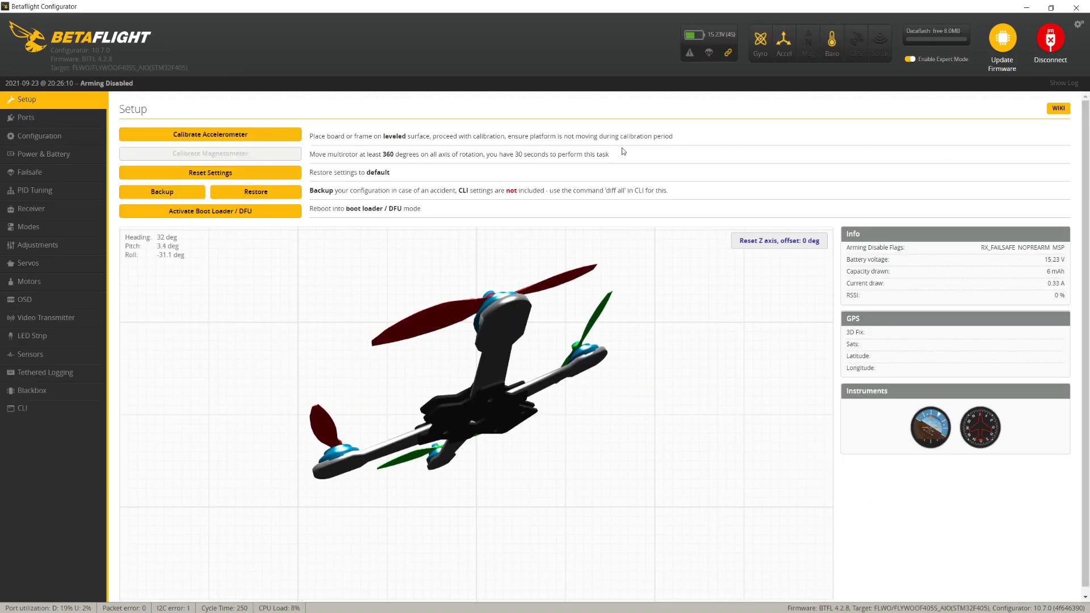
left_click(40, 136)
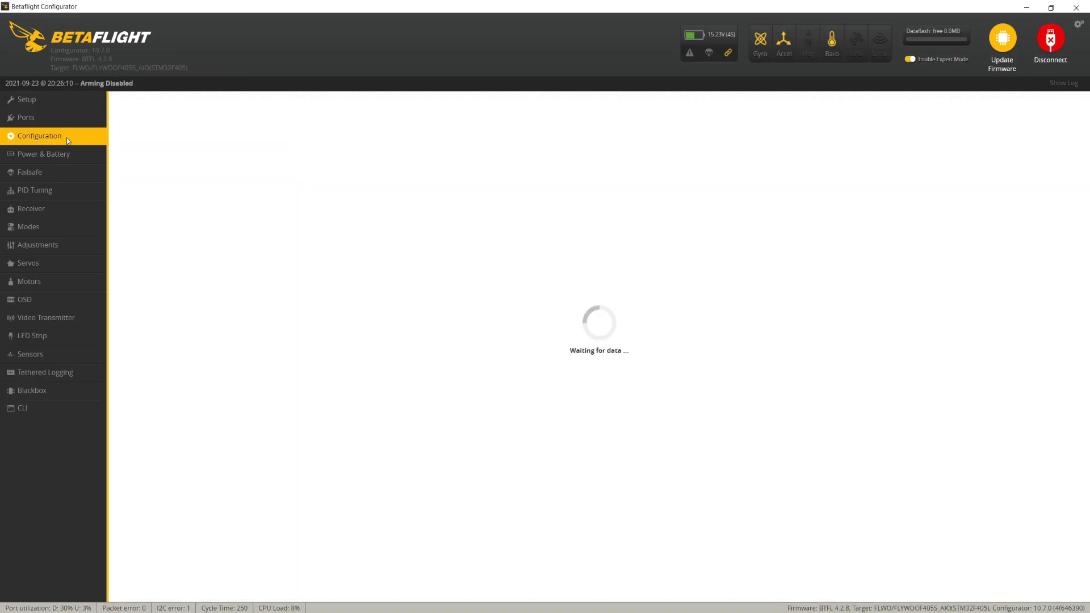
left_click(40, 136)
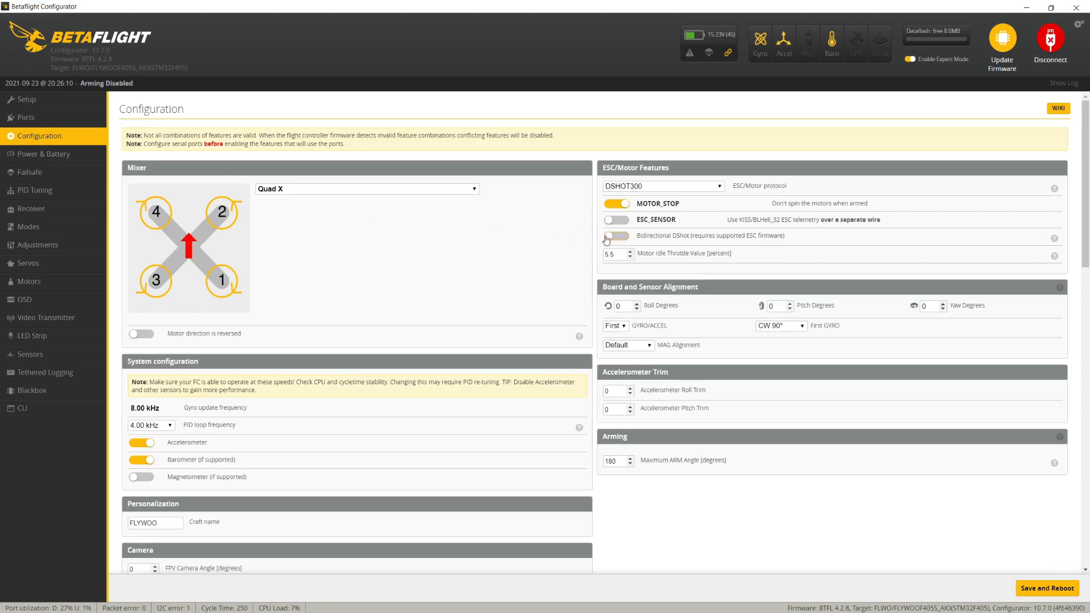
left_click(615, 235)
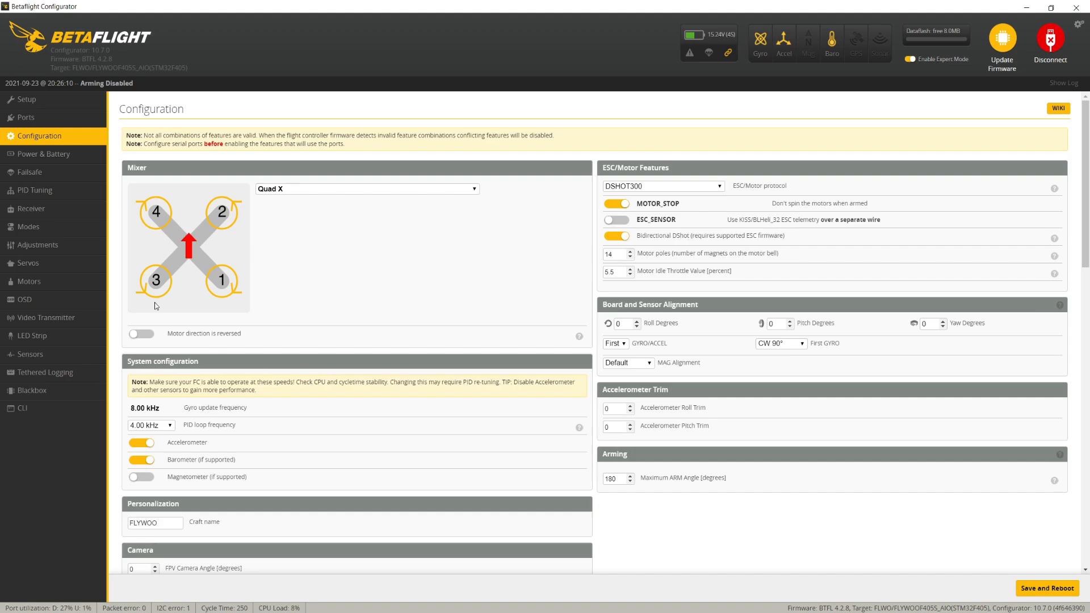
left_click(28, 281)
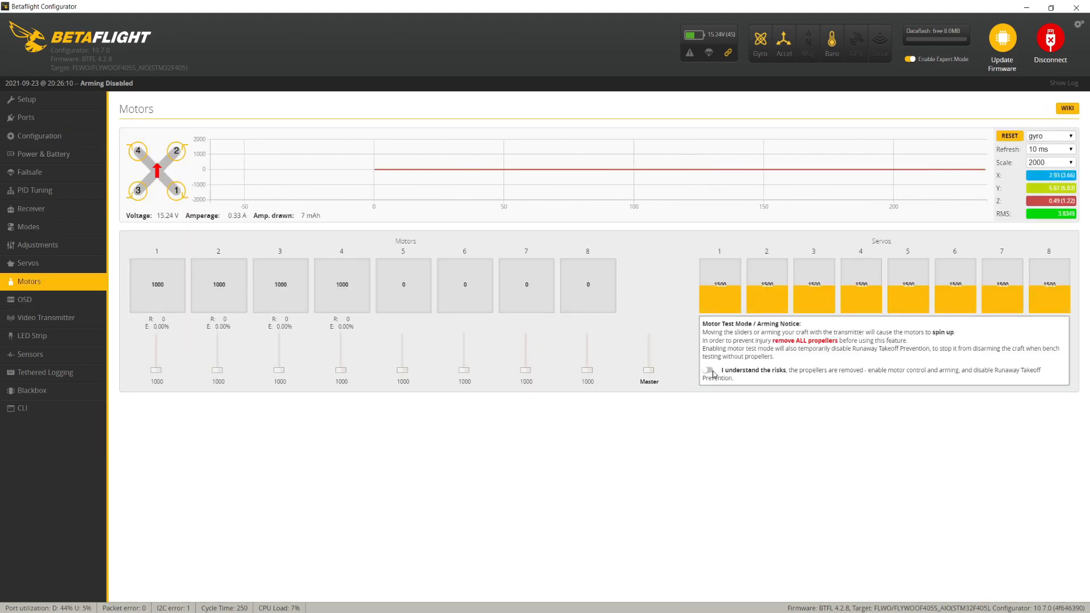
Step: Accept the motor test risks and spin all four motors to 1031 with the Master slider
left_click(708, 369)
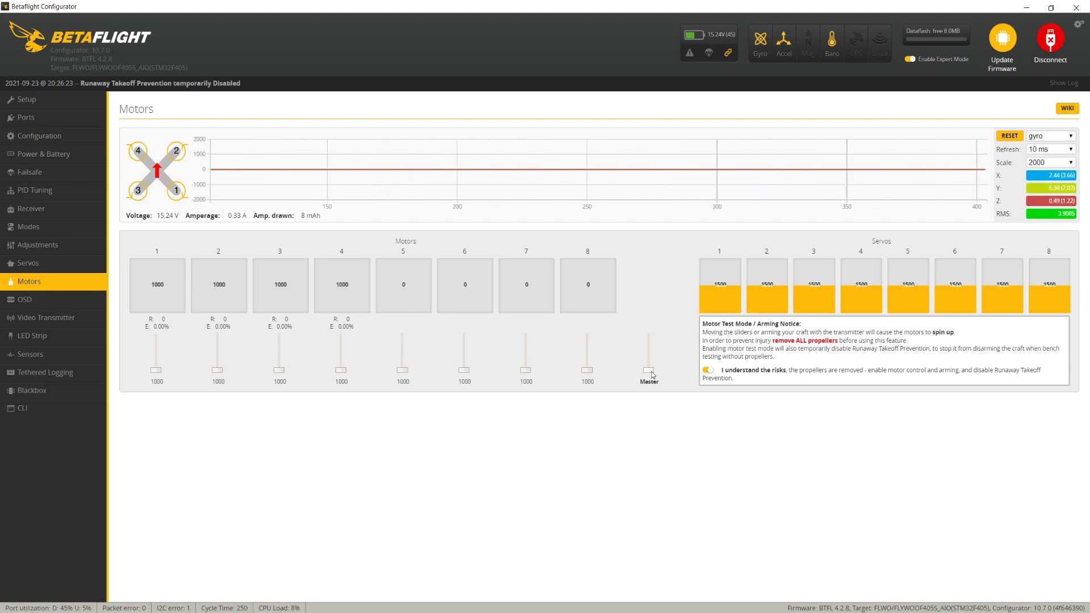
left_click_drag(648, 372, 648, 356)
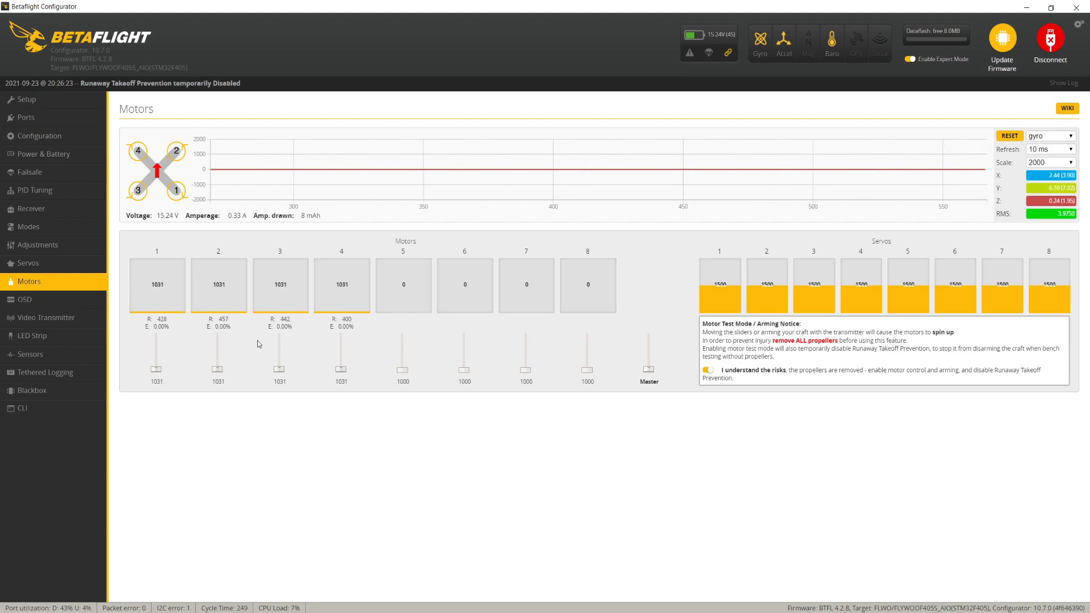
mouse_move(162, 319)
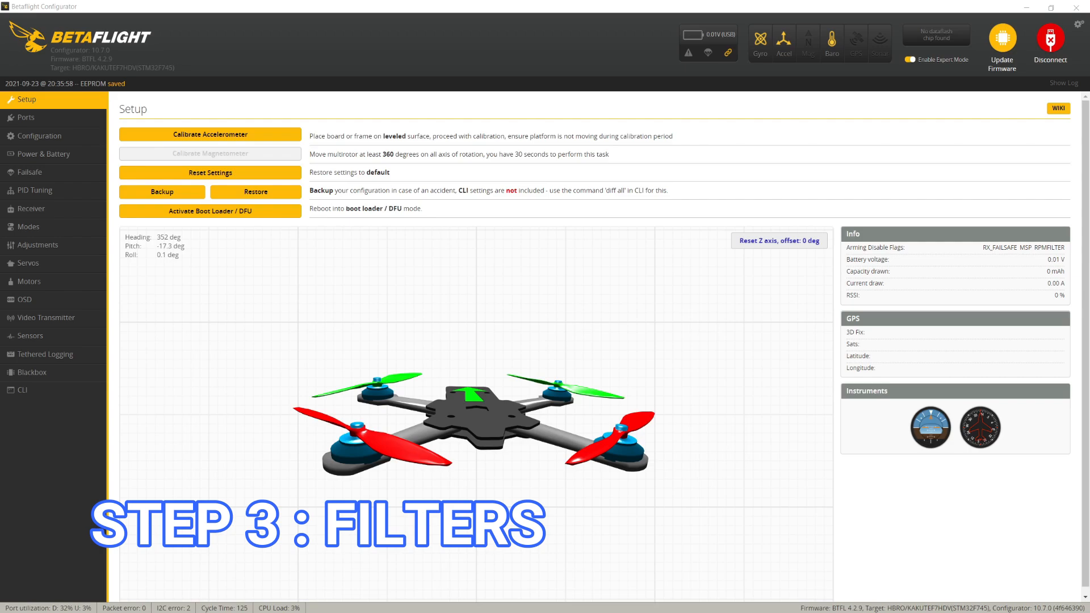
mouse_move(34, 191)
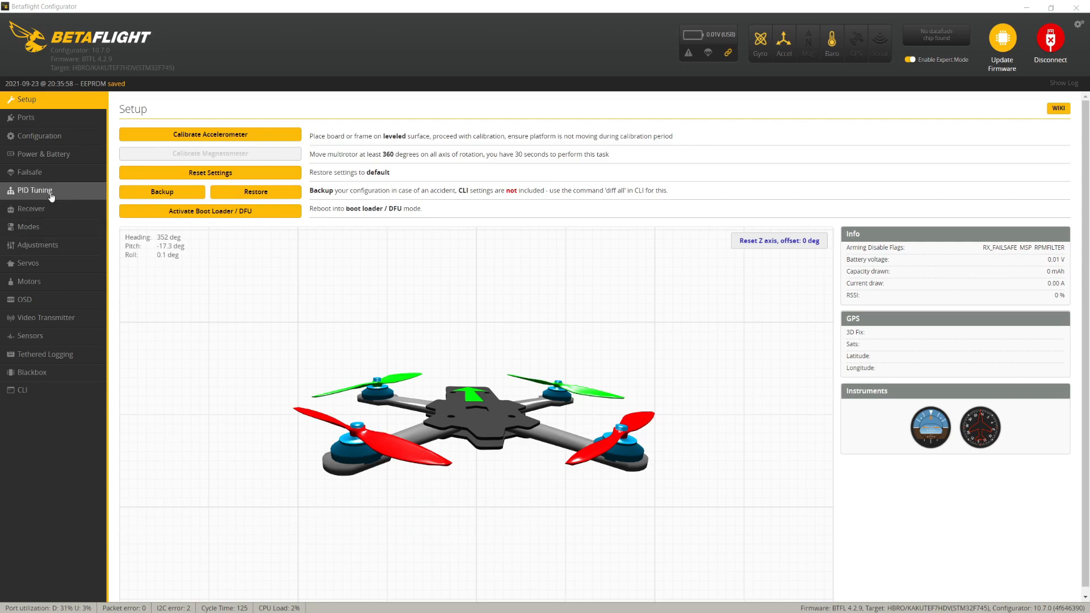
Step: In PID Tuning filter settings, select the Dynamic Notch Width value for replacement with 0
left_click(33, 191)
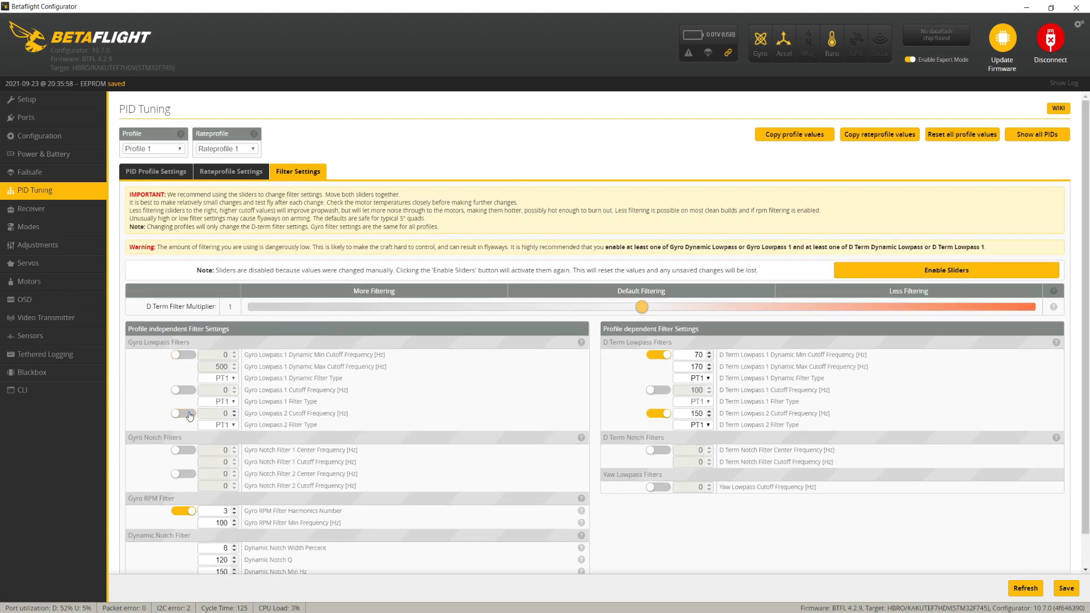
scroll("down", 3)
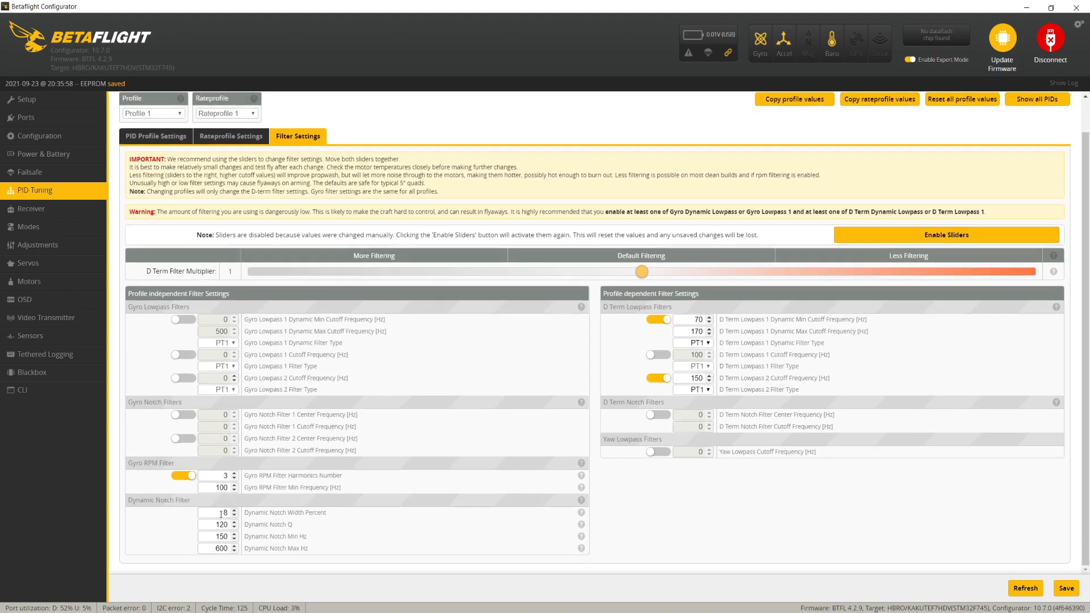
triple_click(217, 512)
type("0")
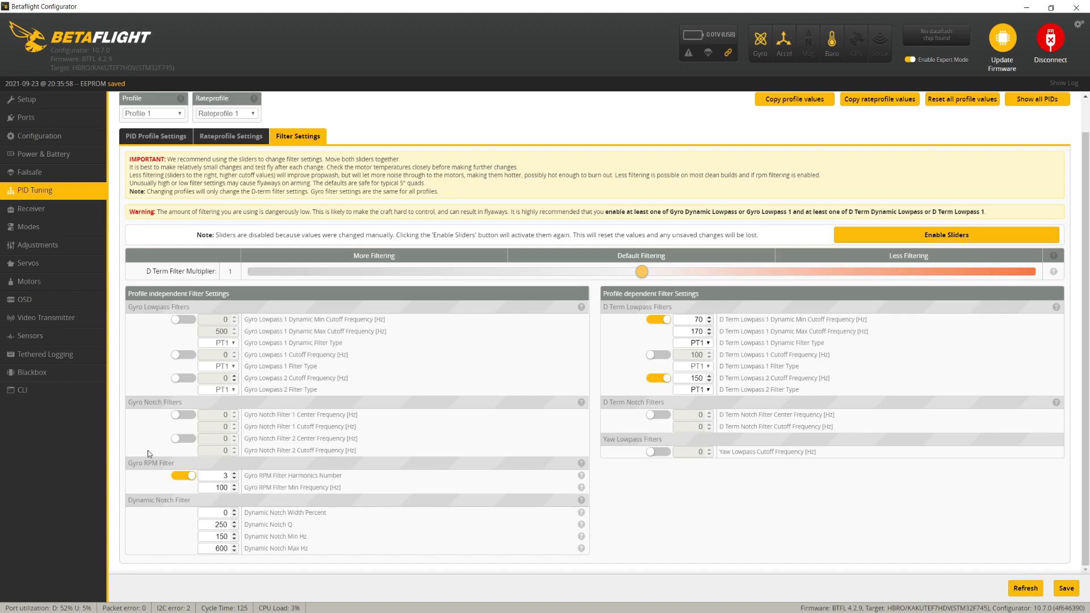
mouse_move(250, 468)
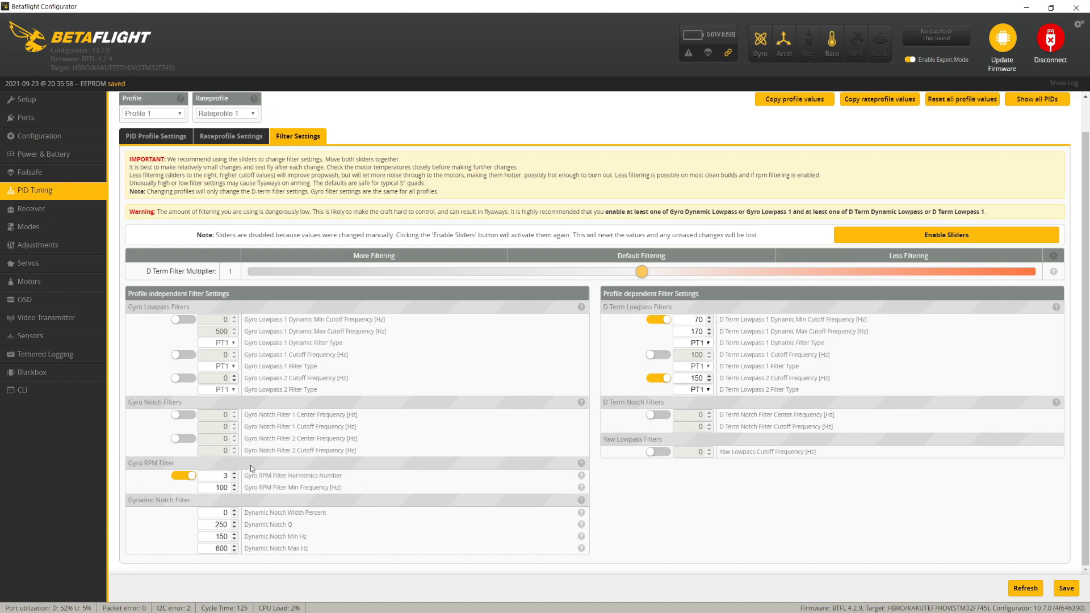
mouse_move(127, 455)
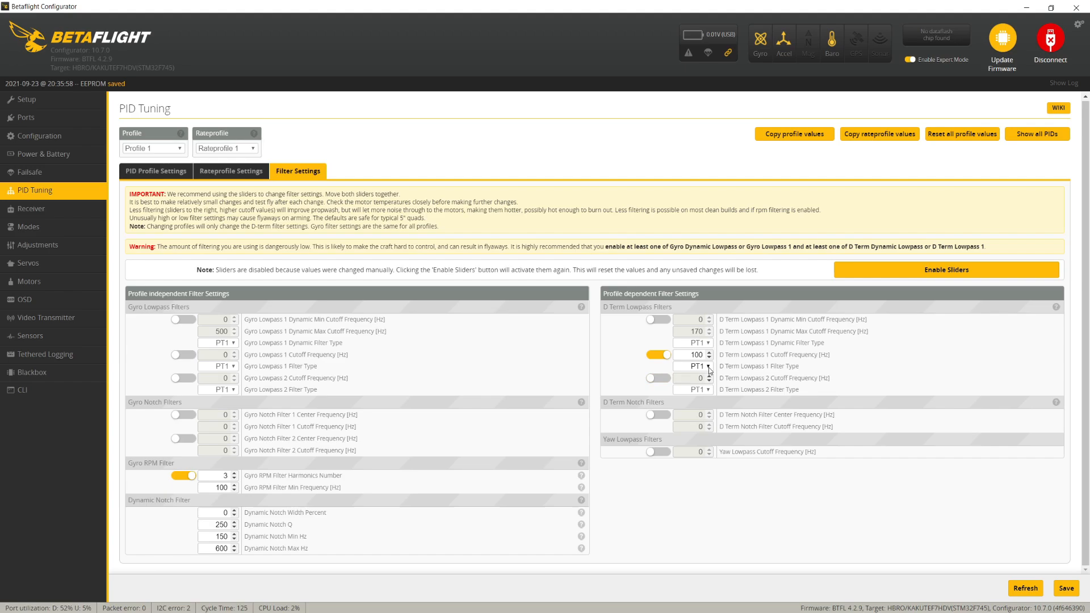
Step: Set D Term Lowpass 1 to BIQUAD type with a 100 Hz cutoff
left_click(692, 366)
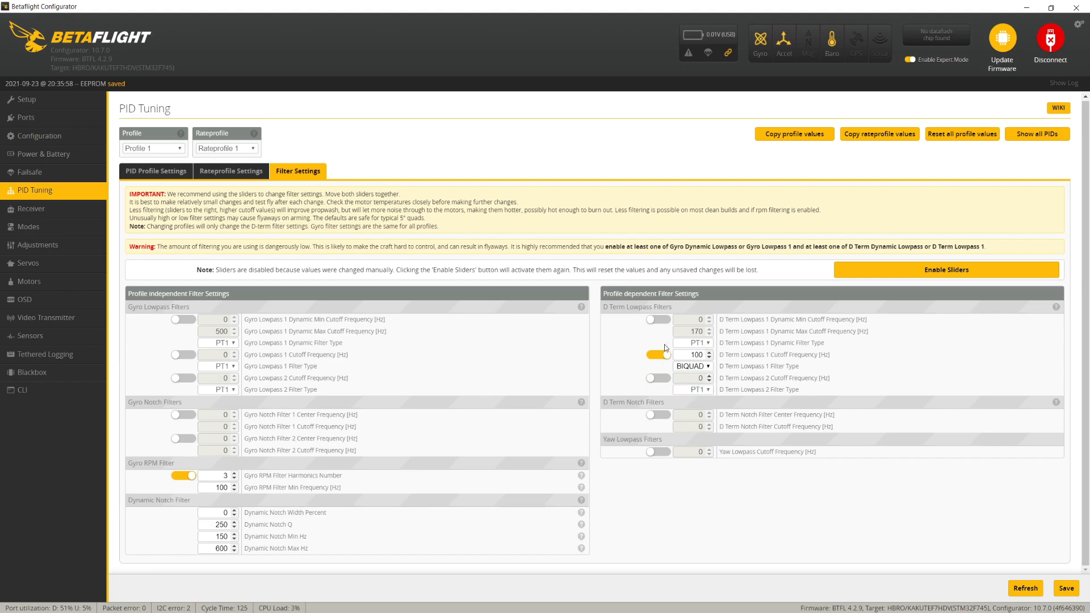
mouse_move(672, 375)
type("90")
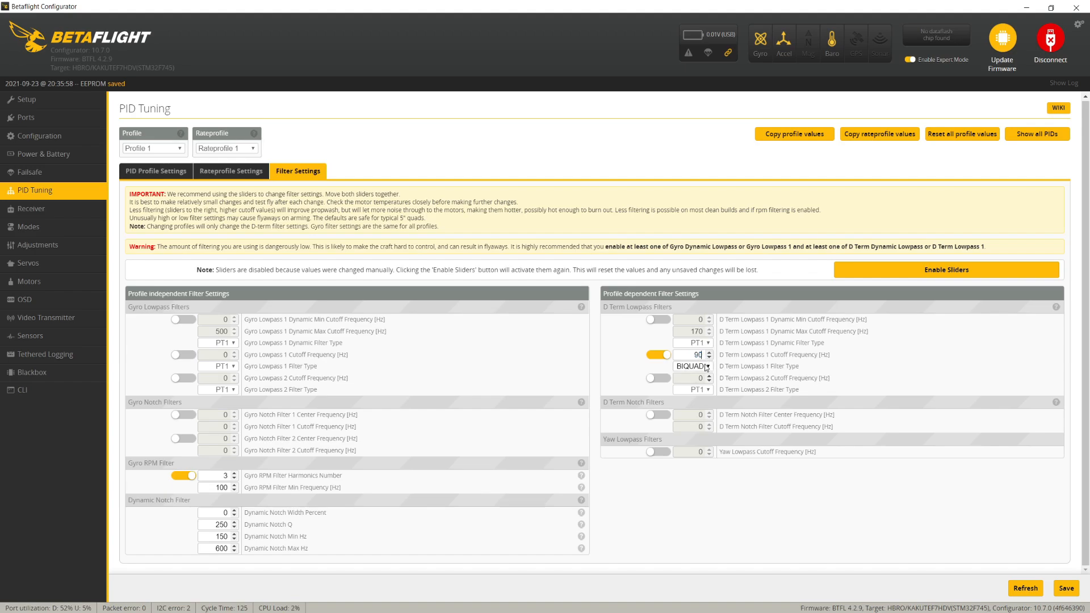
left_click(710, 357)
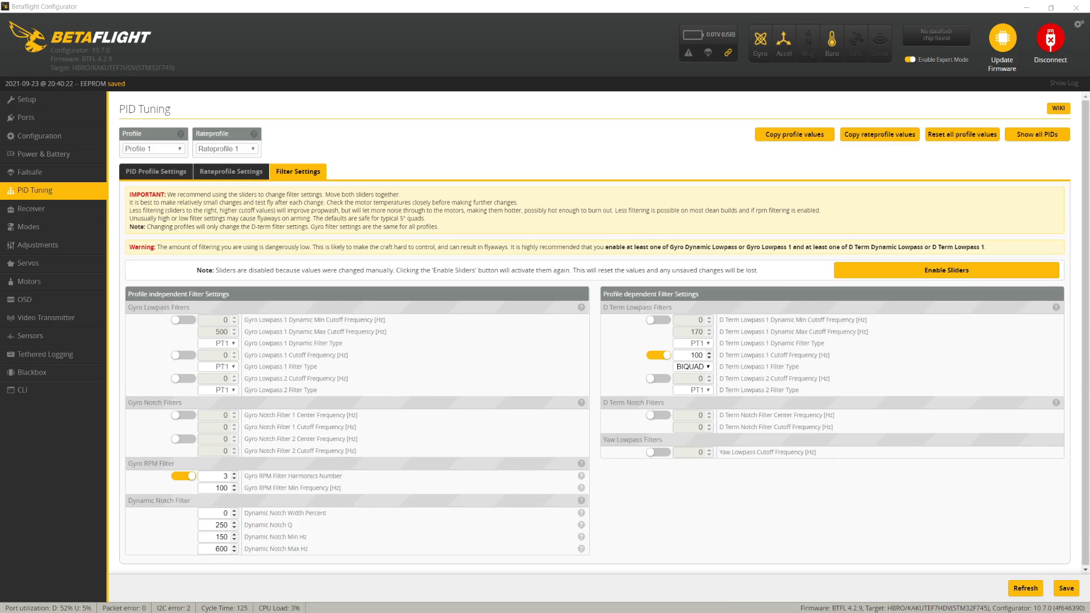
mouse_move(137, 420)
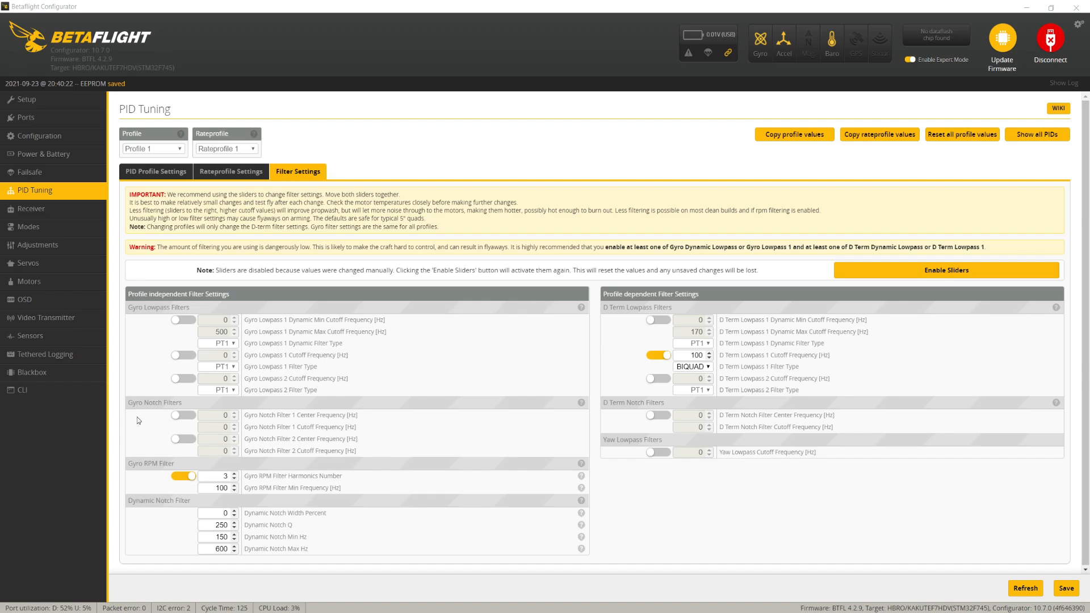
Step: Disable D Min and settle the master multiplier at 1.3 (Roll P 55, Pitch P 60)
left_click(155, 171)
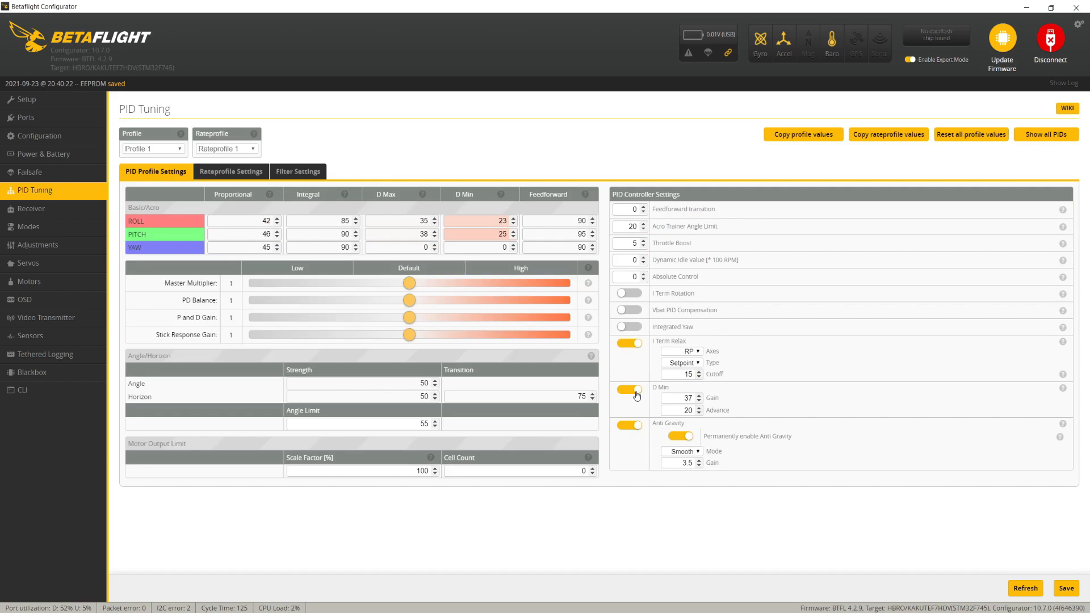
left_click(627, 390)
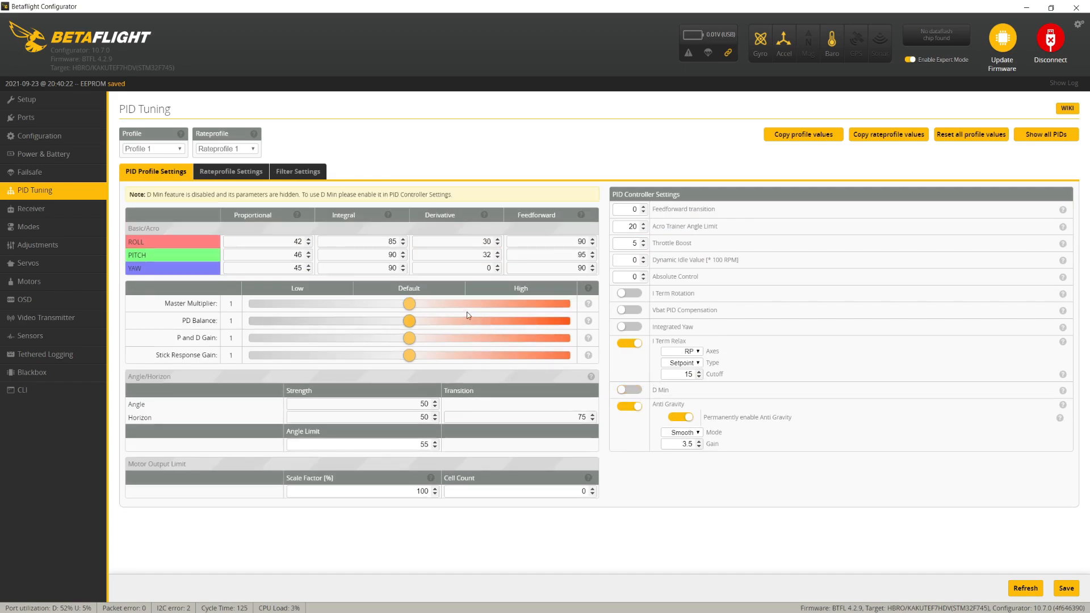
left_click_drag(409, 304, 423, 304)
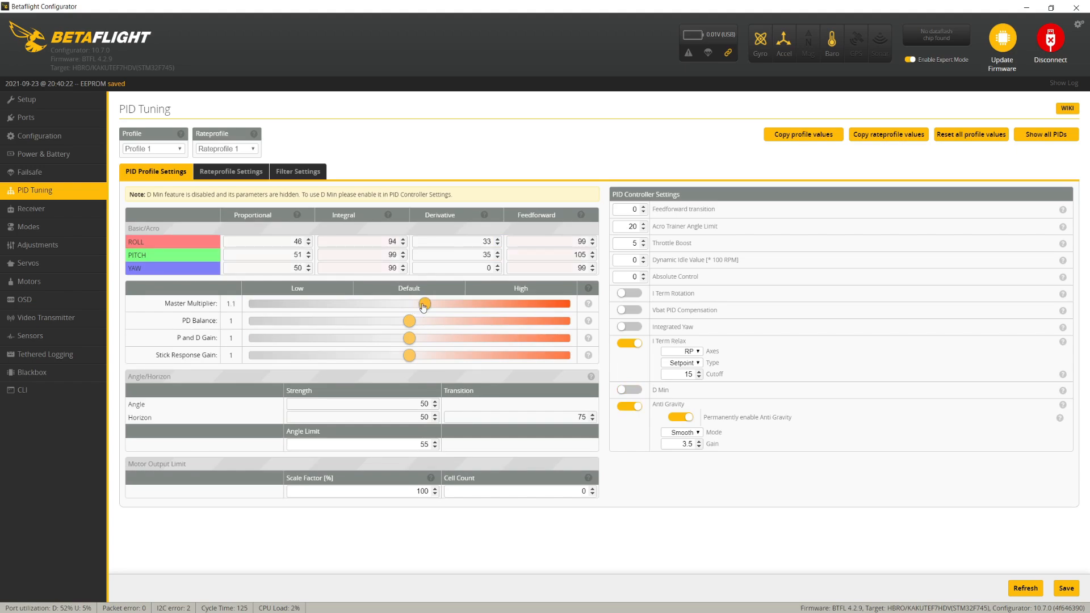
left_click_drag(424, 304, 439, 305)
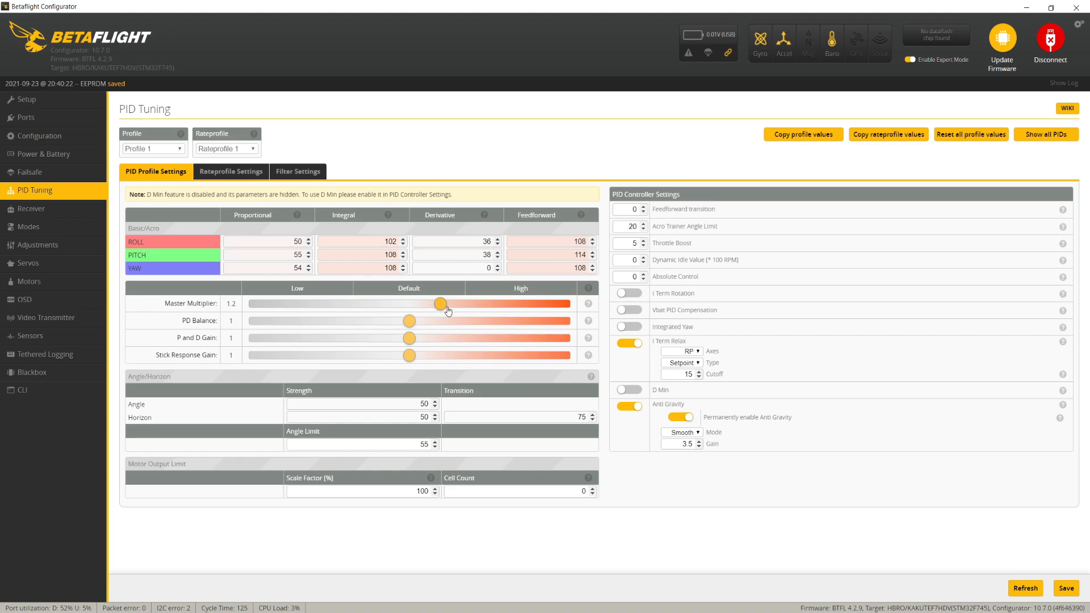
left_click_drag(439, 303, 455, 304)
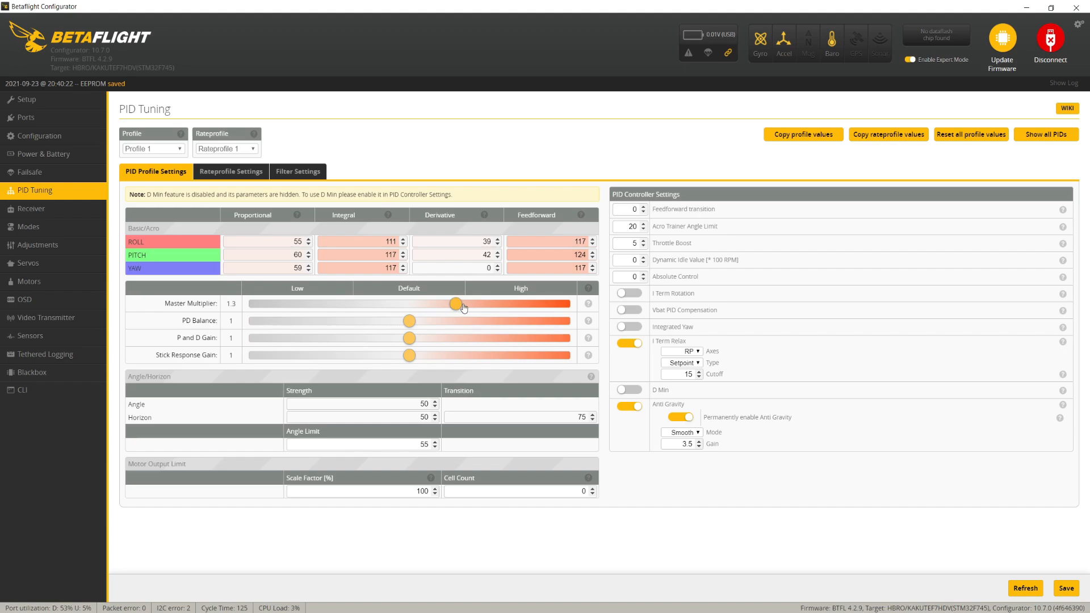
left_click_drag(455, 304, 472, 325)
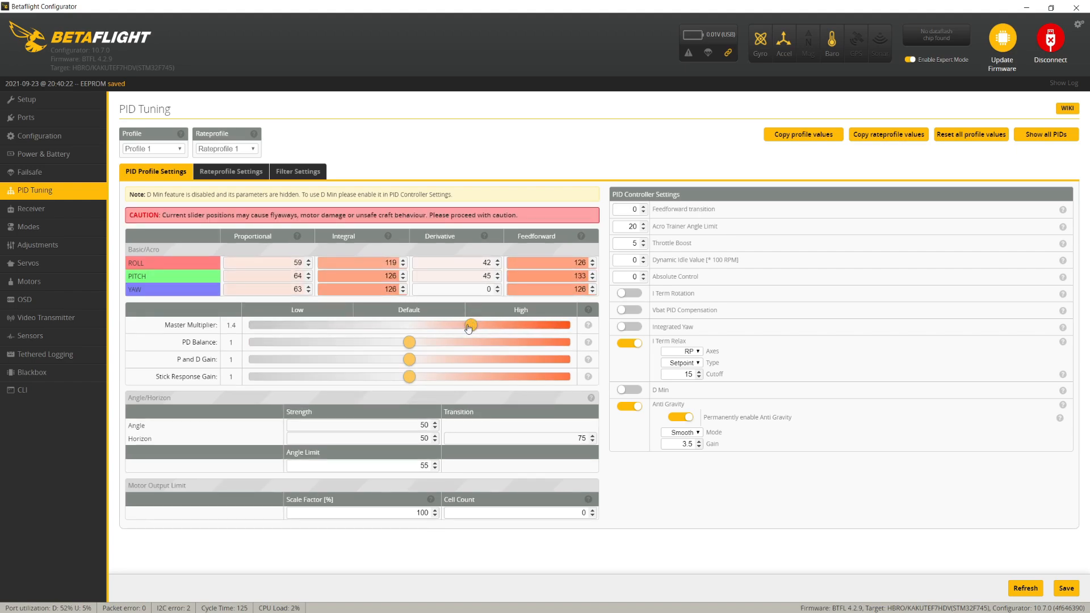
left_click_drag(470, 325, 487, 325)
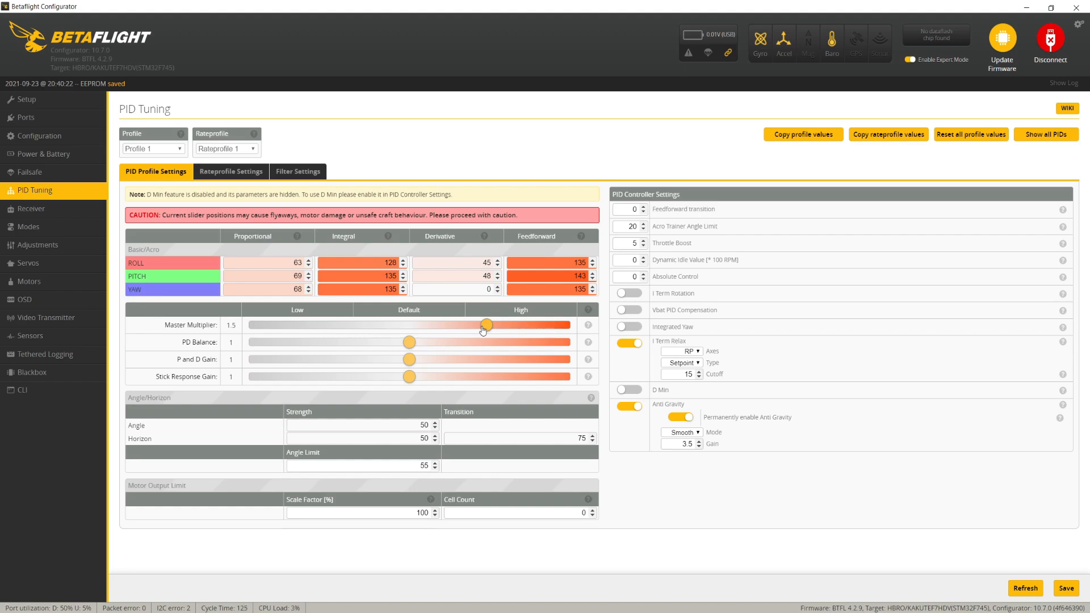
left_click_drag(487, 325, 456, 304)
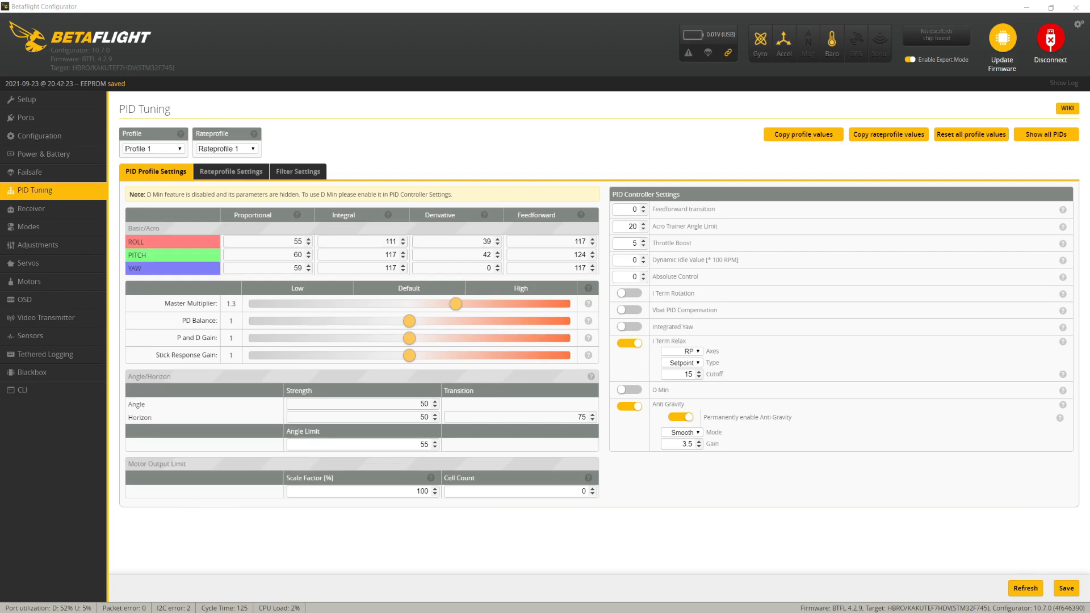
mouse_move(179, 484)
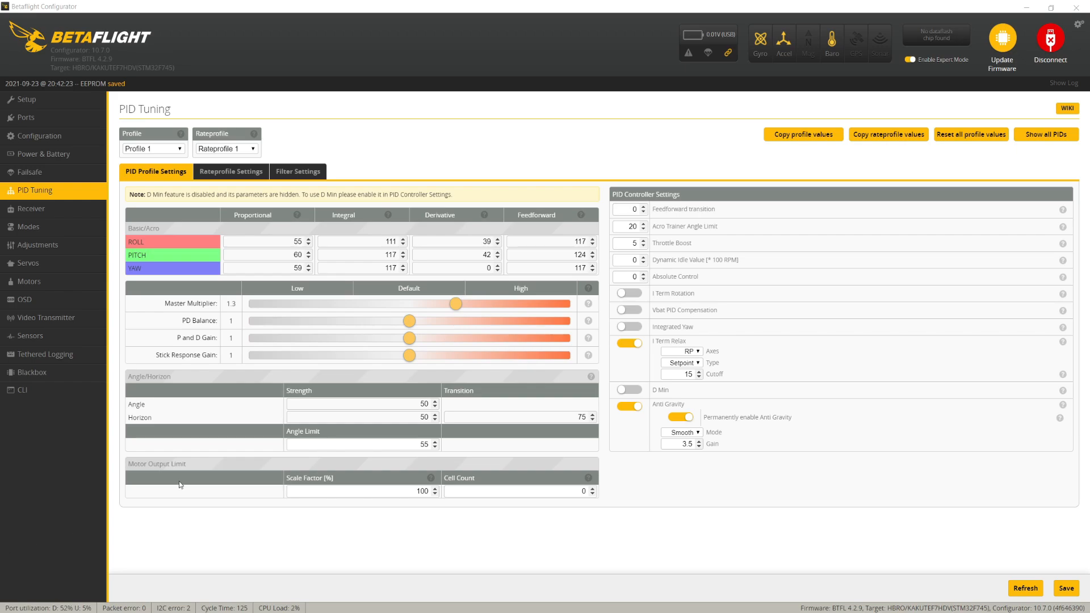
Step: Slide Stick Response Gain to 1.3, lifting feedforward to 152 roll/yaw and 161 pitch
left_click_drag(410, 356, 442, 356)
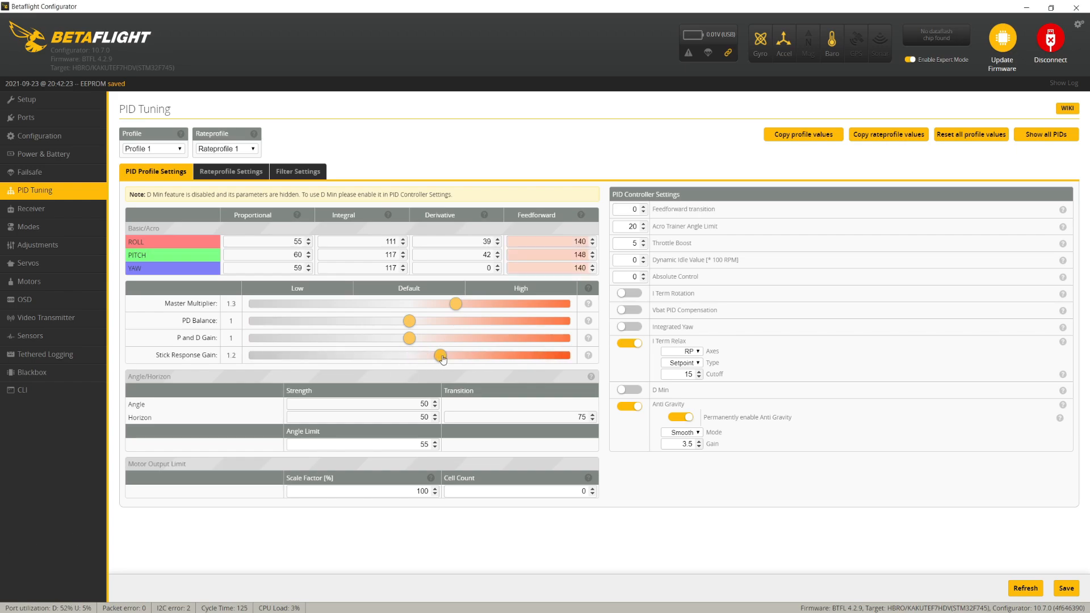
left_click_drag(441, 355, 456, 355)
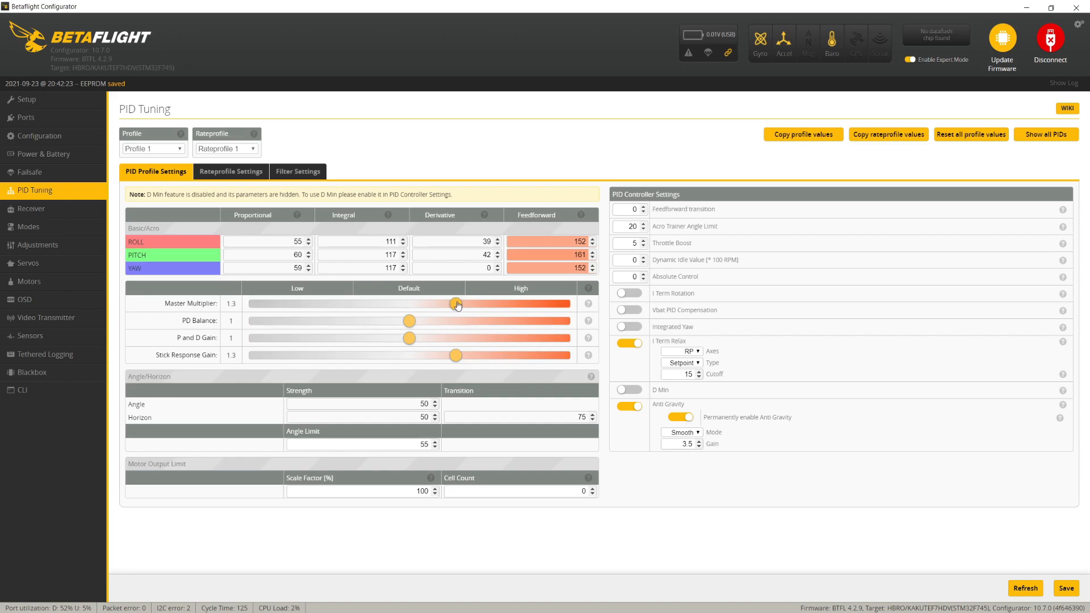